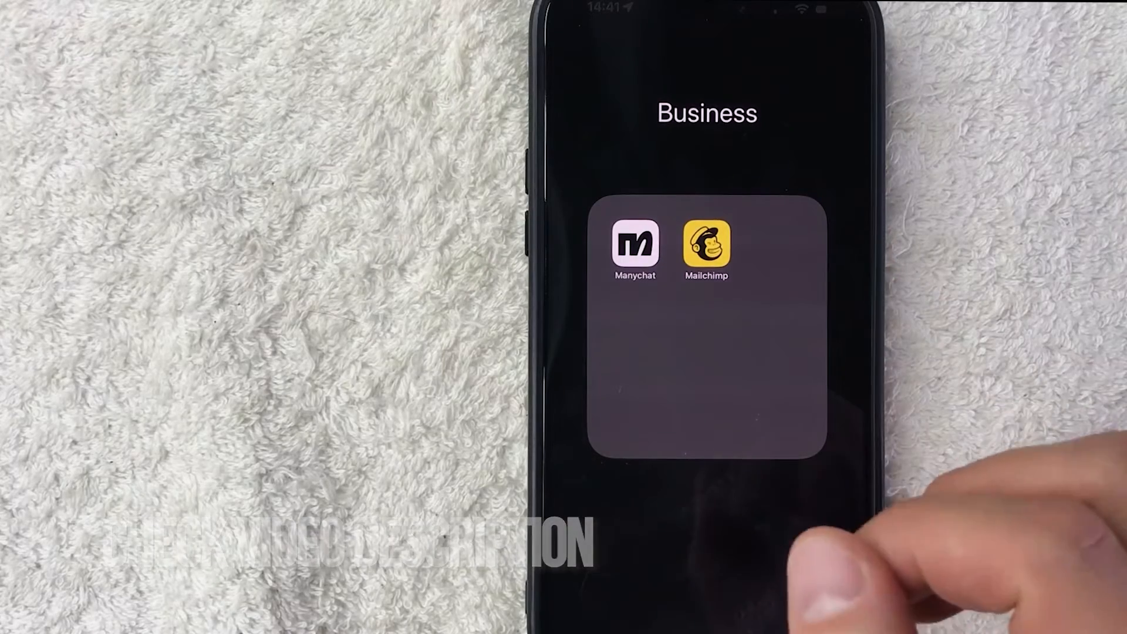
- Launch Mailchimp from the Business folder to reach the Campaigns list
left_click(705, 248)
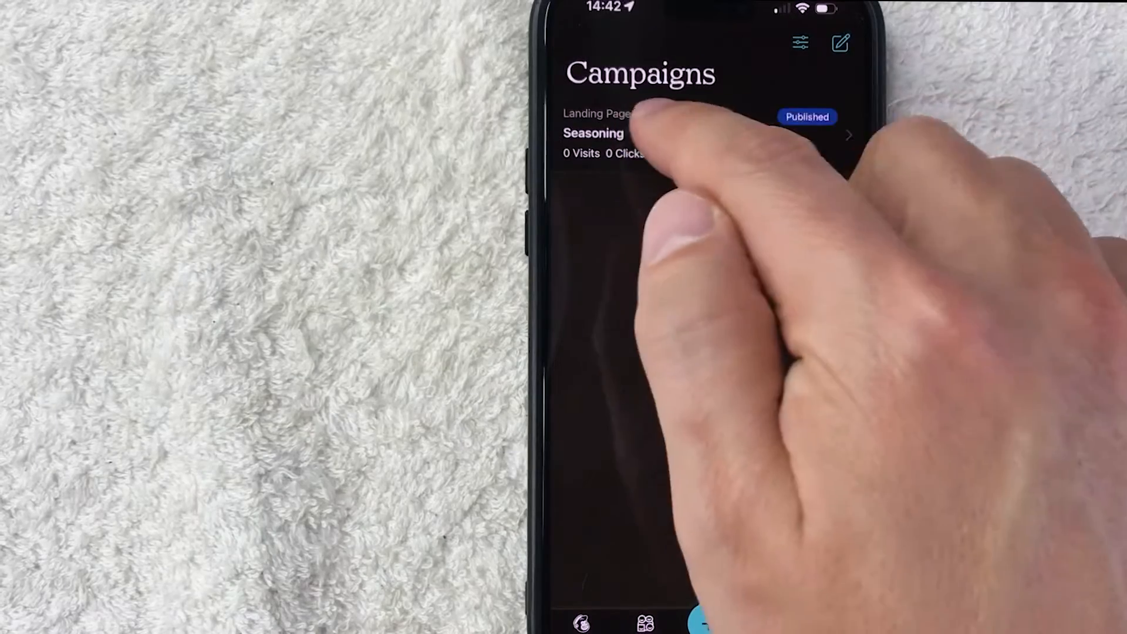
- Show the Seasoning landing page's QR code and bring up the share sheet for its image
left_click(610, 133)
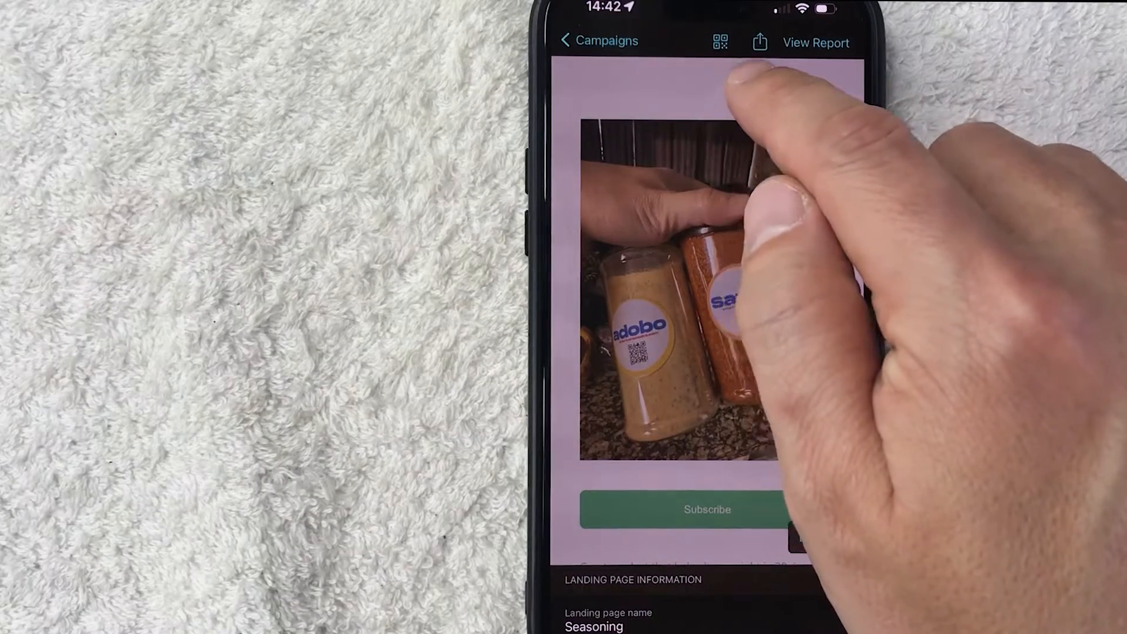
left_click(719, 40)
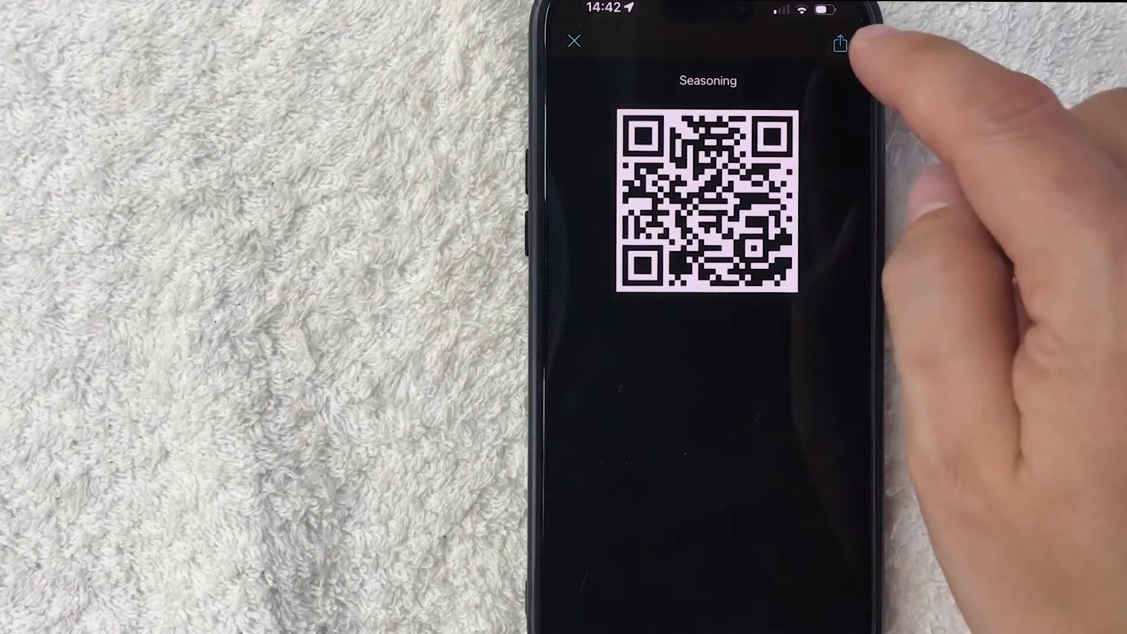
mouse_move(840, 44)
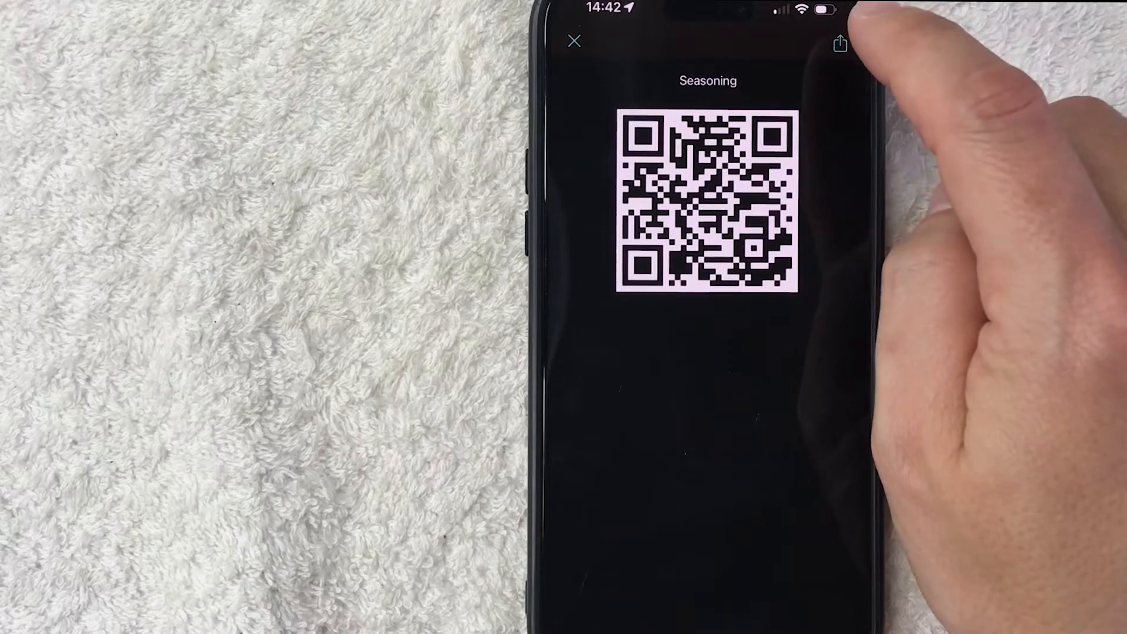
left_click(838, 43)
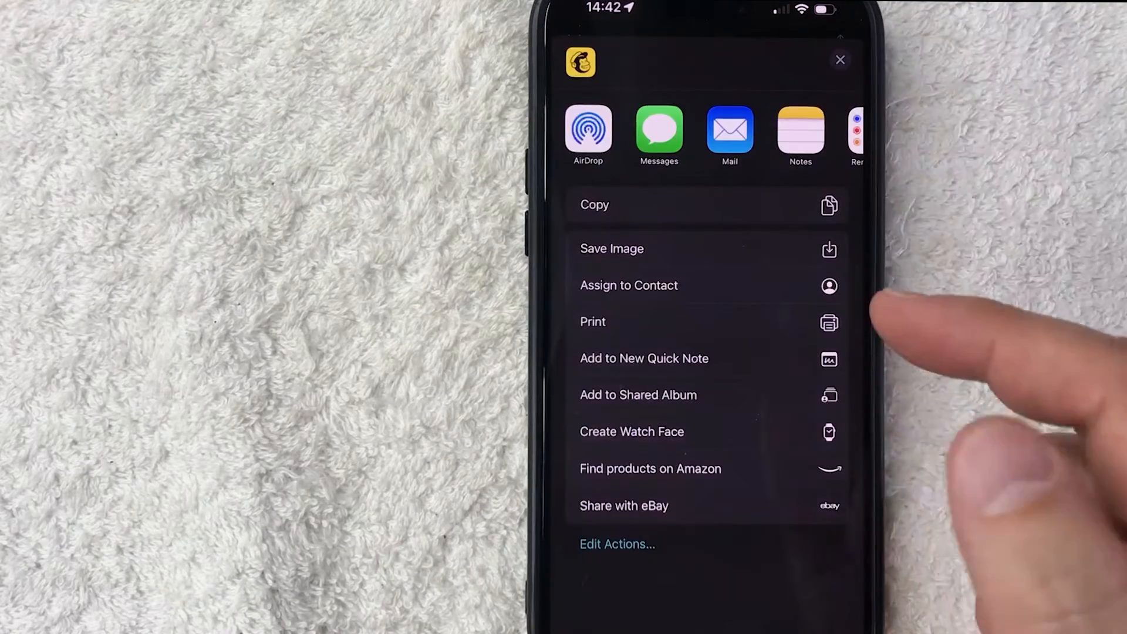